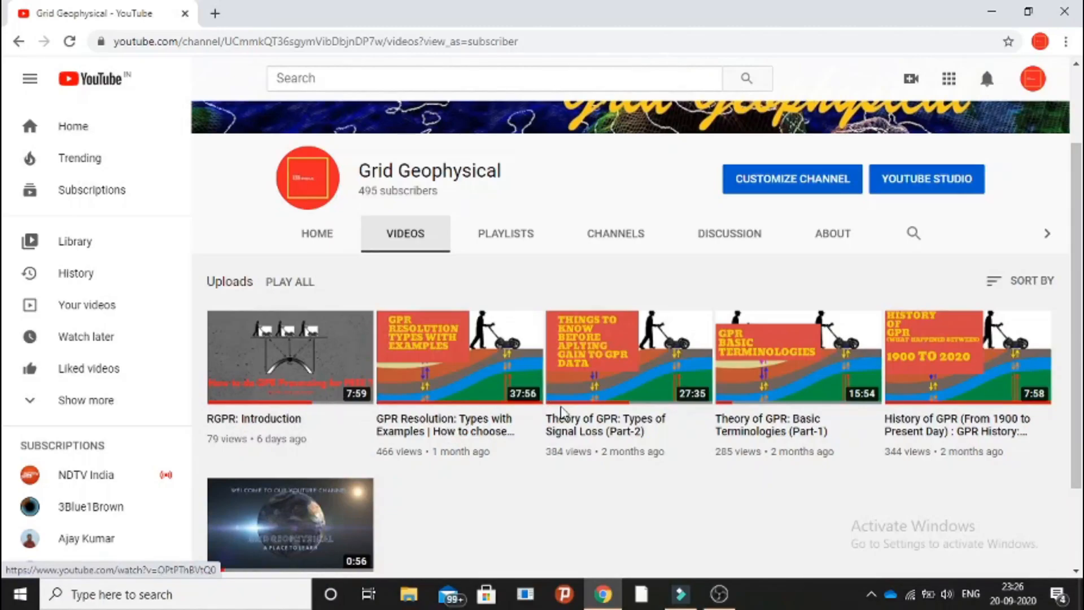
{"action": "mouse_move", "coordinate": [815, 409]}
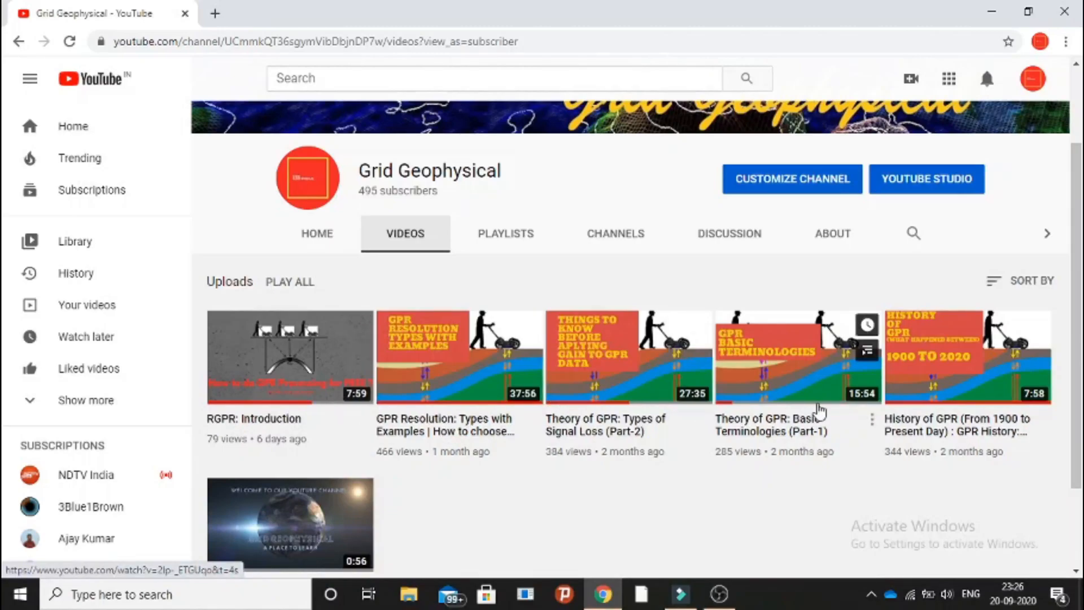
{"action": "mouse_move", "coordinate": [693, 360]}
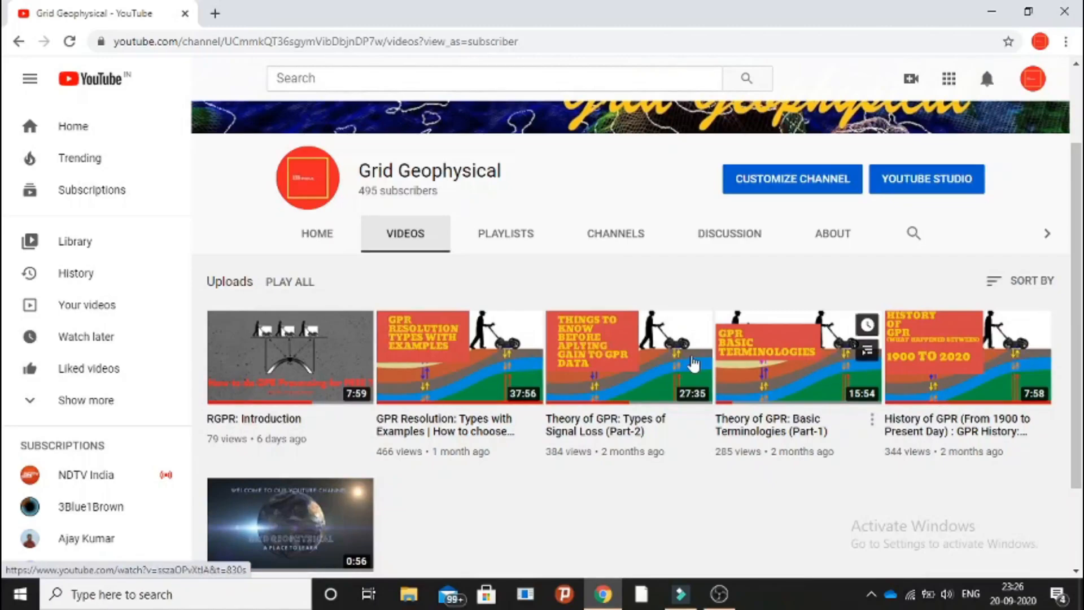
{"action": "mouse_move", "coordinate": [493, 423]}
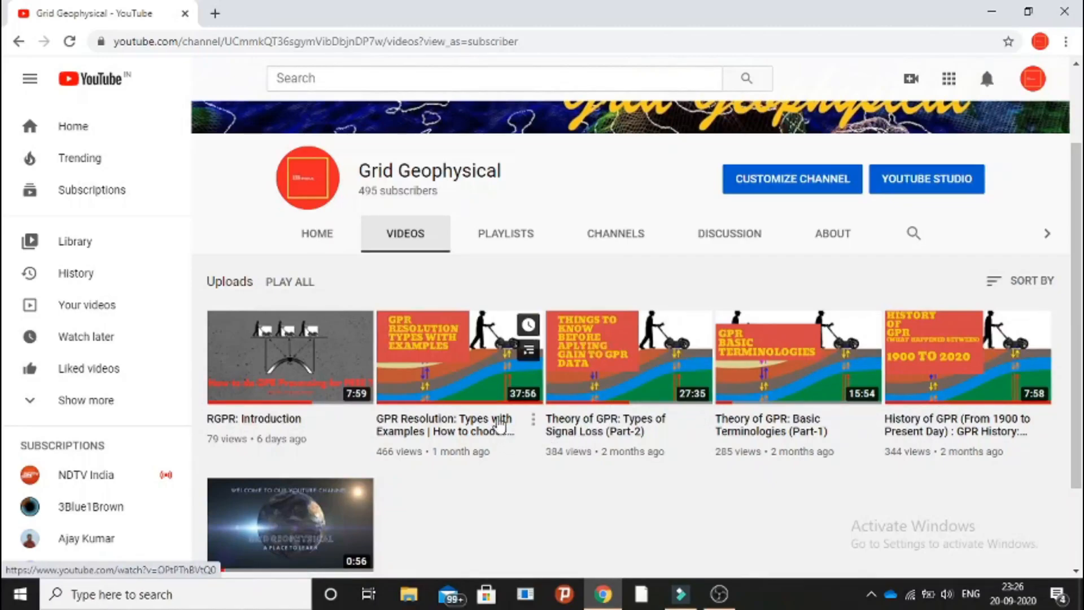
{"action": "mouse_move", "coordinate": [798, 376]}
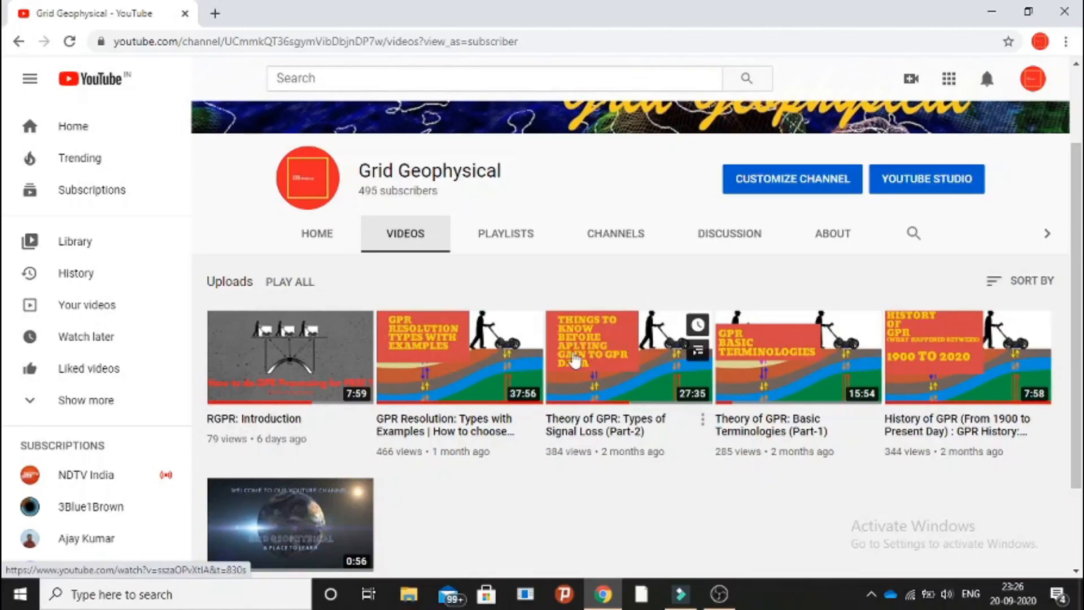
{"action": "mouse_move", "coordinate": [528, 350]}
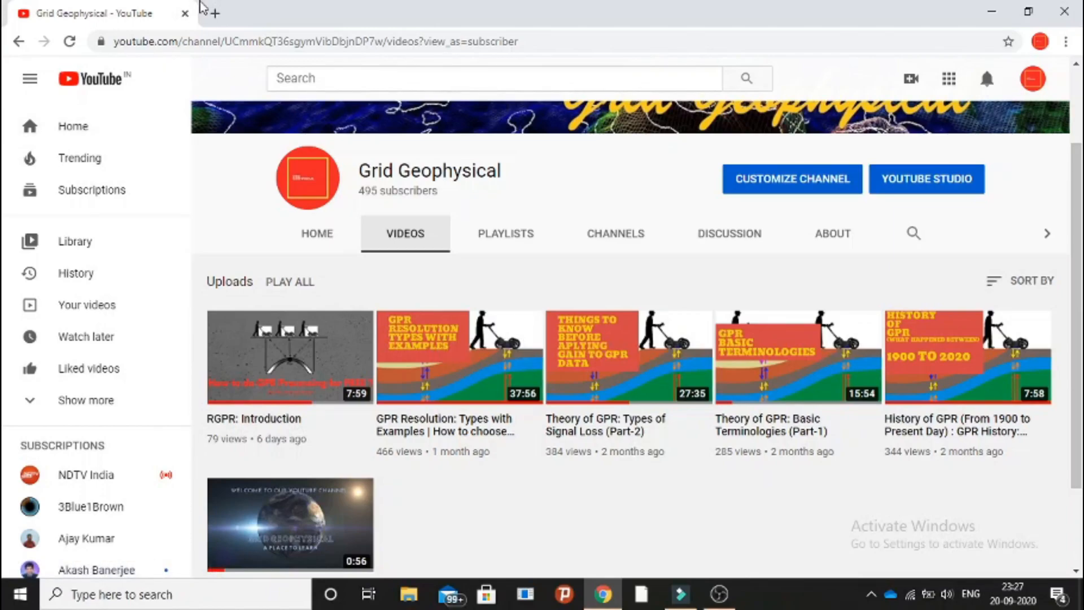
Search Google for 'gprpy' in a new tab
{"action": "left_click", "coordinate": [211, 12]}
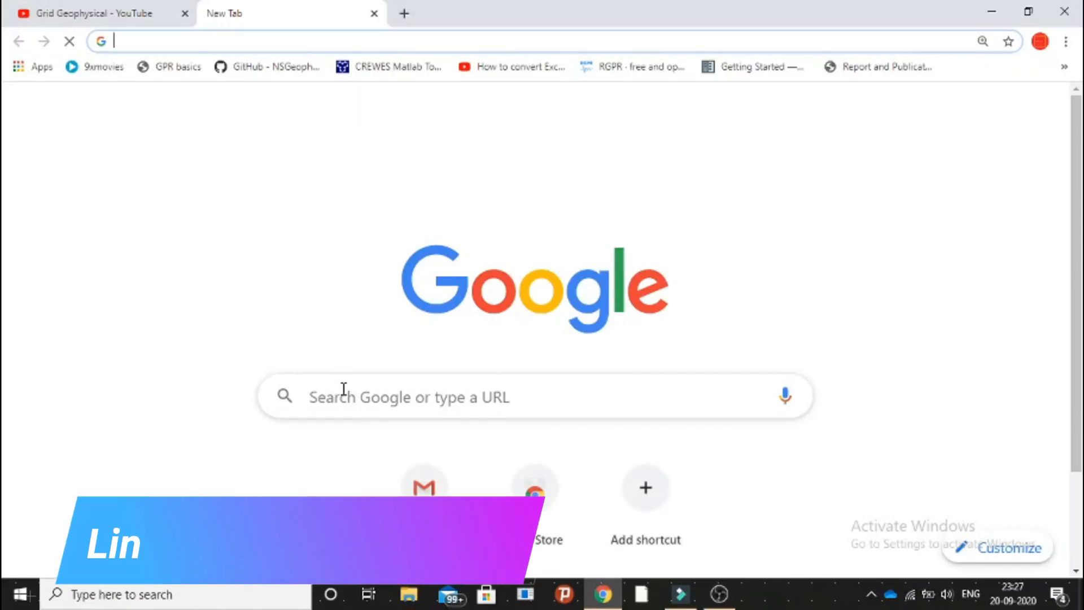
{"action": "left_click", "coordinate": [346, 397]}
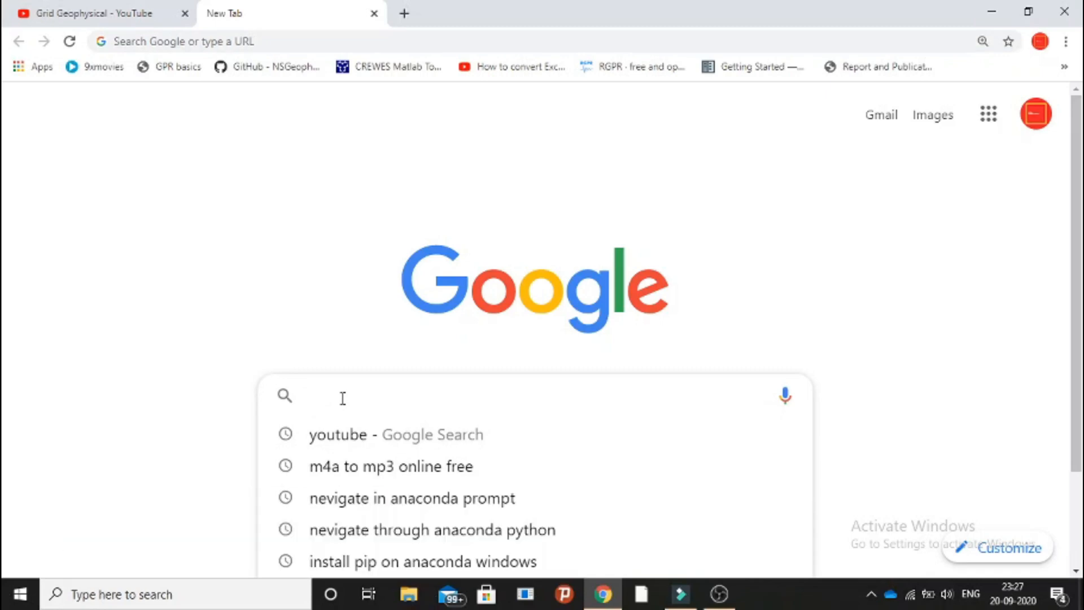
{"action": "type", "text": "gprpy"}
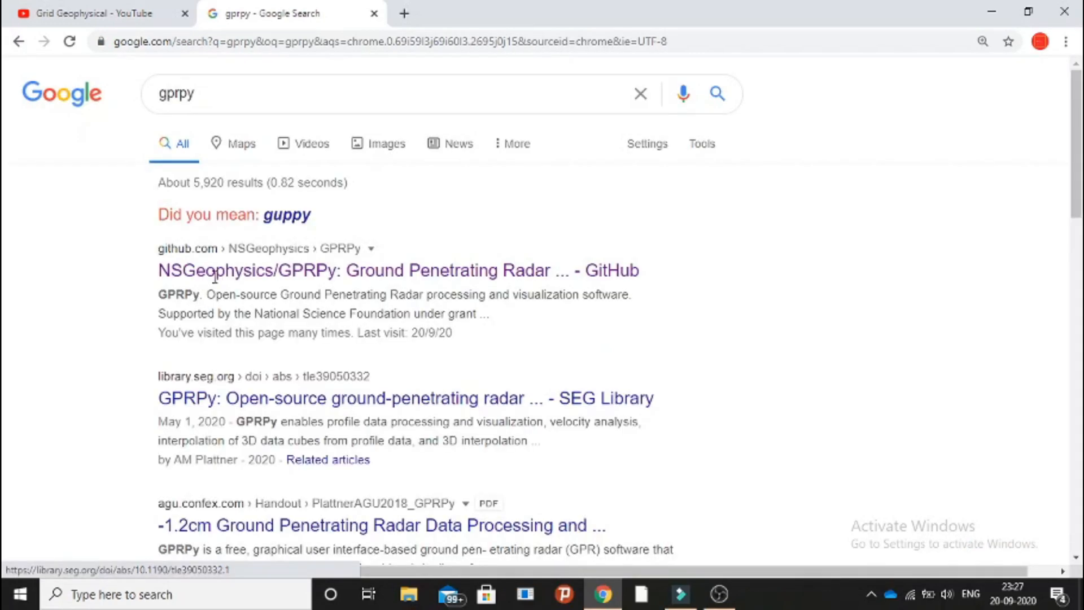
{"action": "mouse_move", "coordinate": [238, 281]}
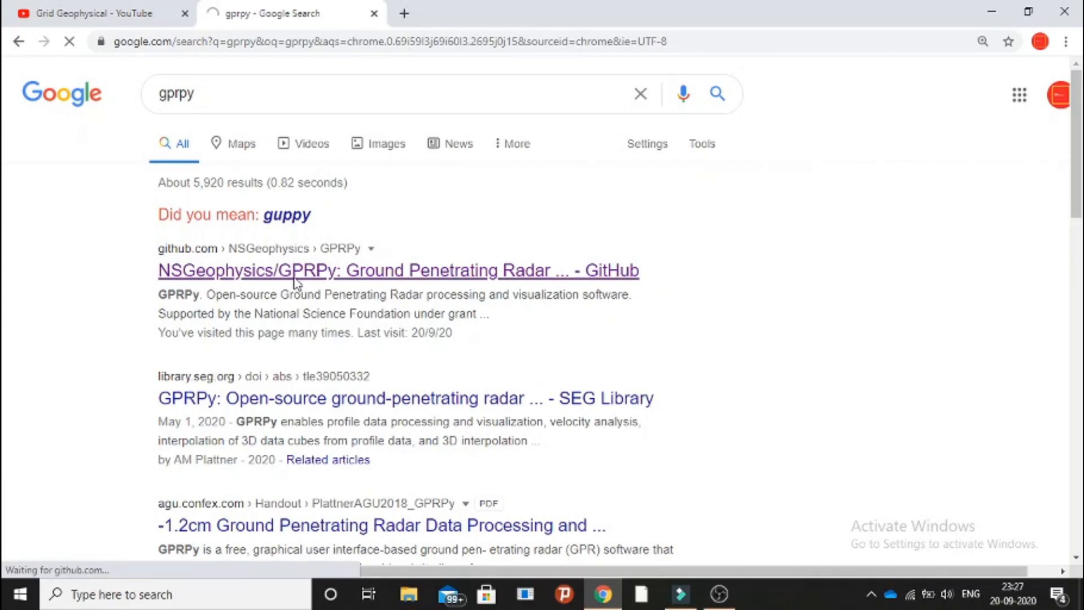
Open the NSGeophysics/GPRPy GitHub result and scroll down to the file list and README
{"action": "left_click", "coordinate": [296, 270]}
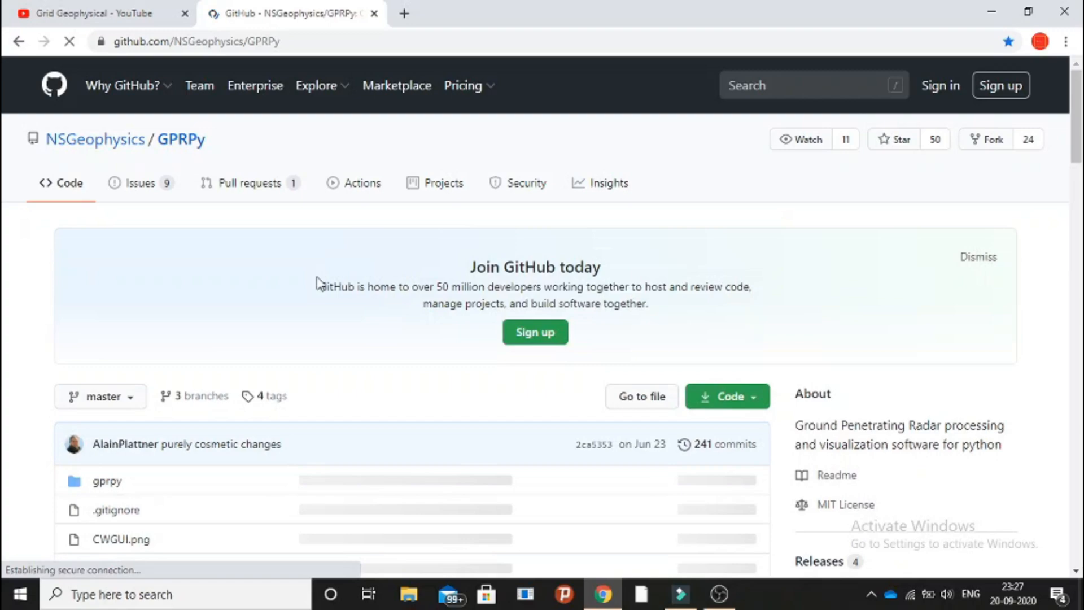
{"action": "scroll", "scroll_direction": "down", "scroll_amount": 3}
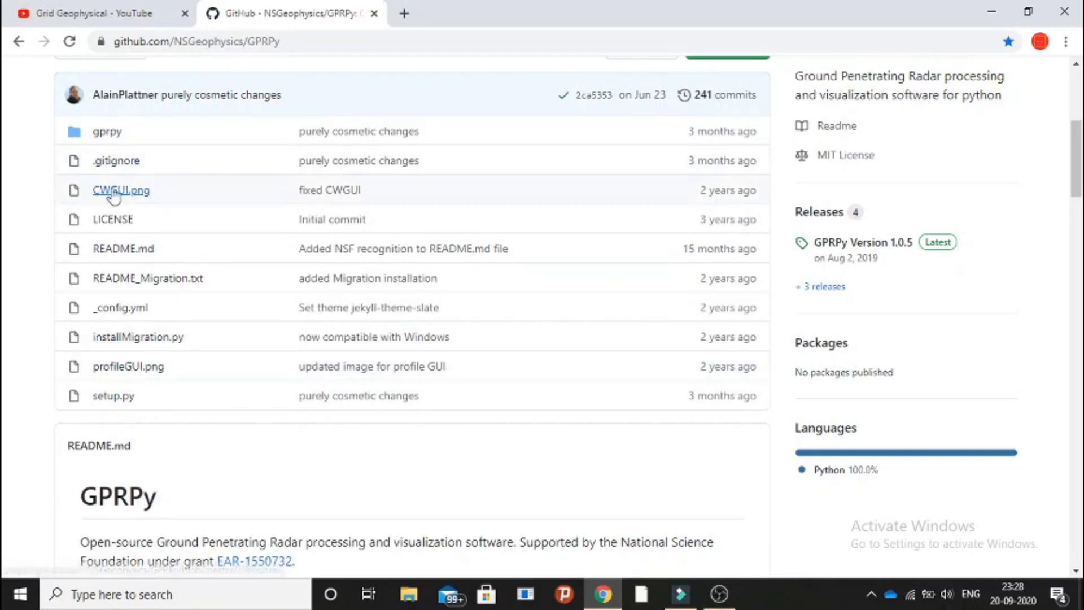
{"action": "mouse_move", "coordinate": [113, 222]}
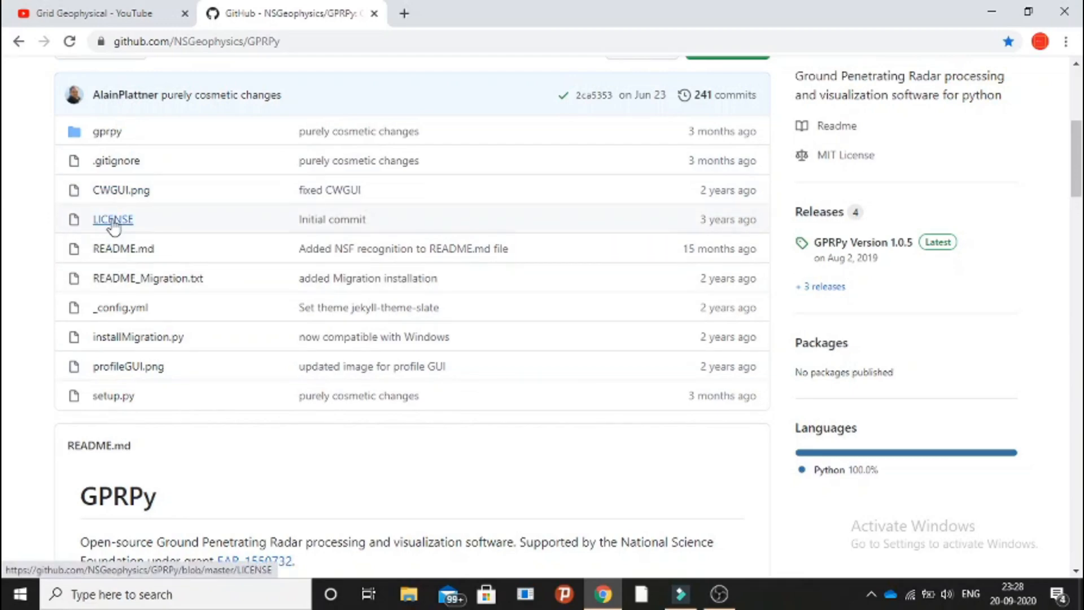
{"action": "mouse_move", "coordinate": [150, 286]}
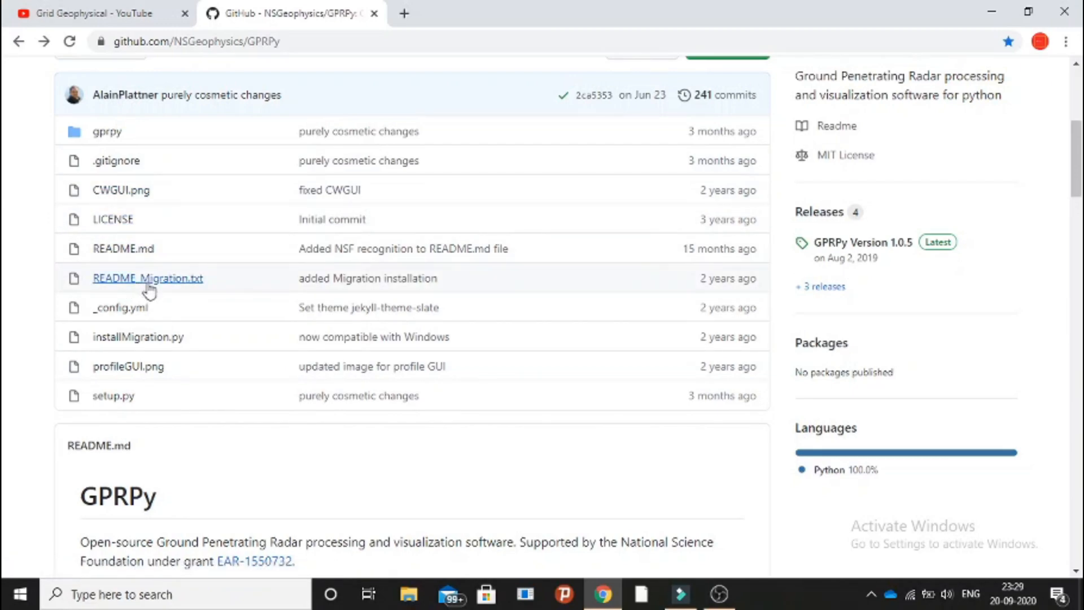
{"action": "mouse_move", "coordinate": [114, 345]}
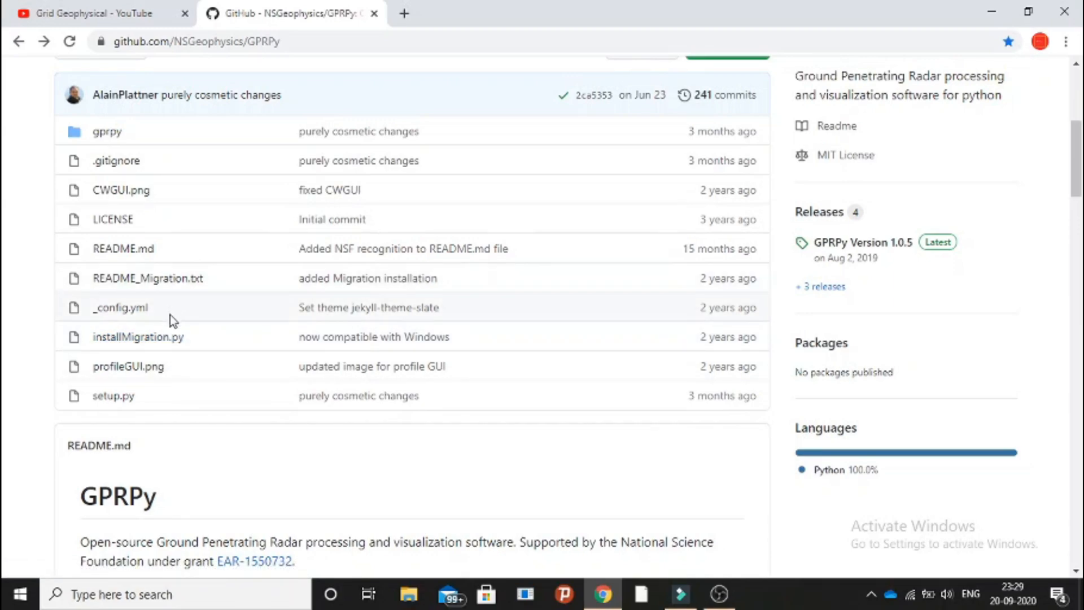
{"action": "mouse_move", "coordinate": [137, 404]}
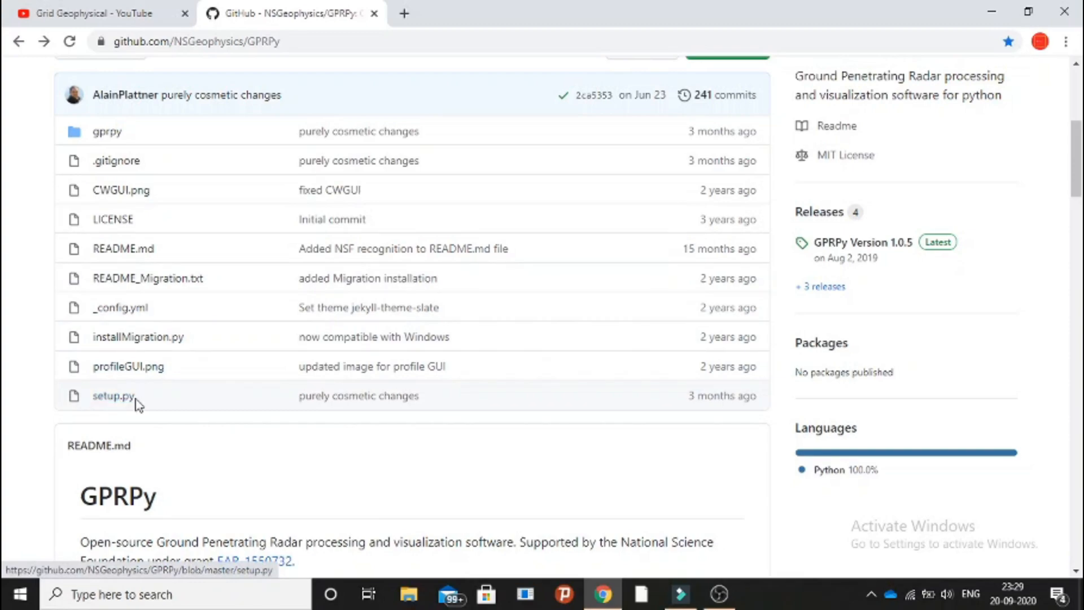
{"action": "mouse_move", "coordinate": [148, 393]}
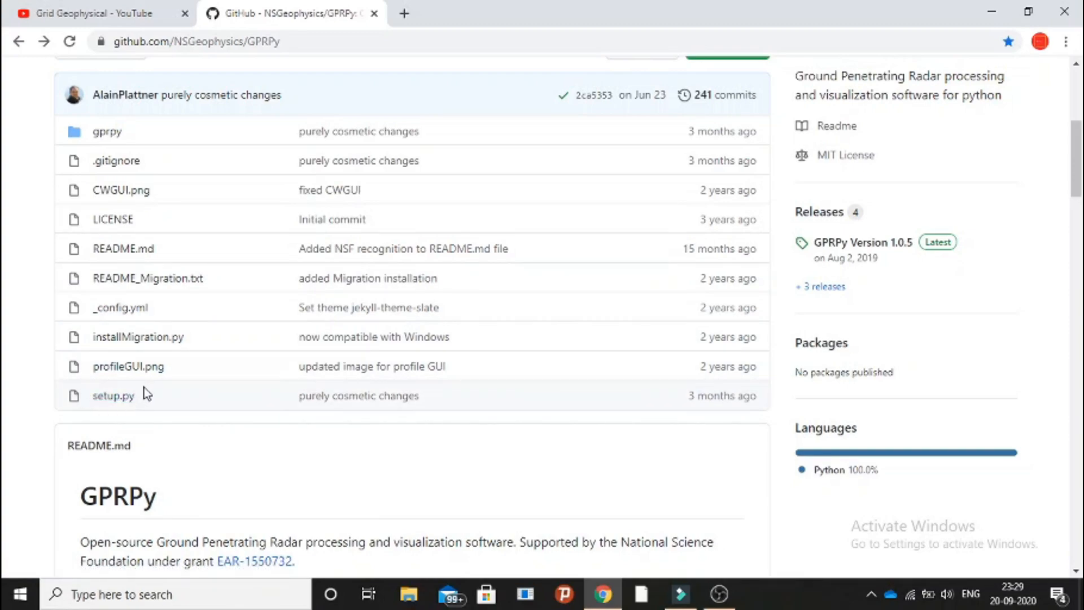
{"action": "mouse_move", "coordinate": [88, 395]}
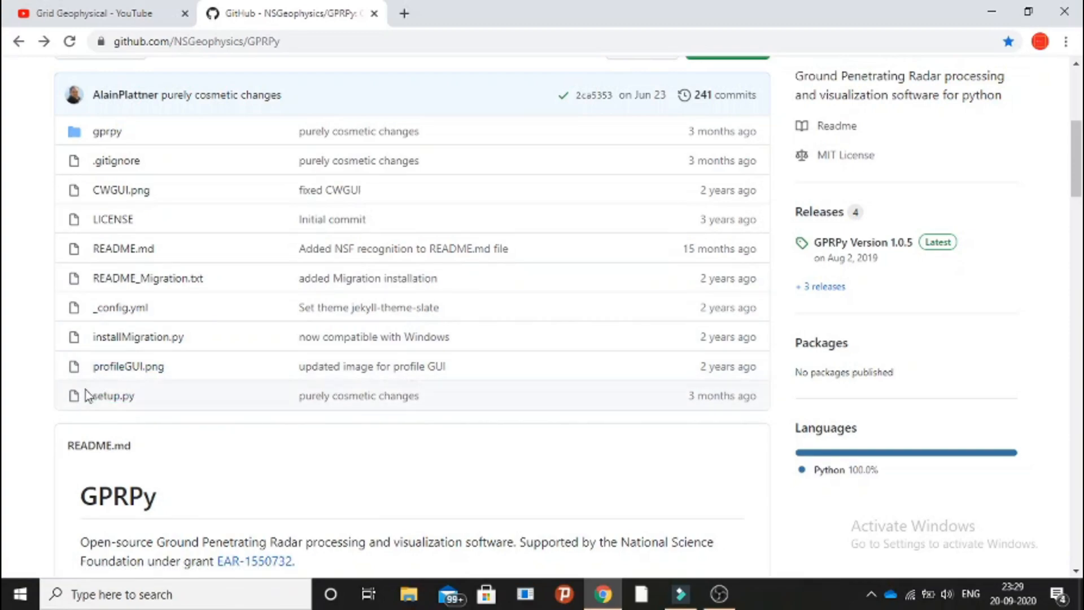
{"action": "mouse_move", "coordinate": [110, 412]}
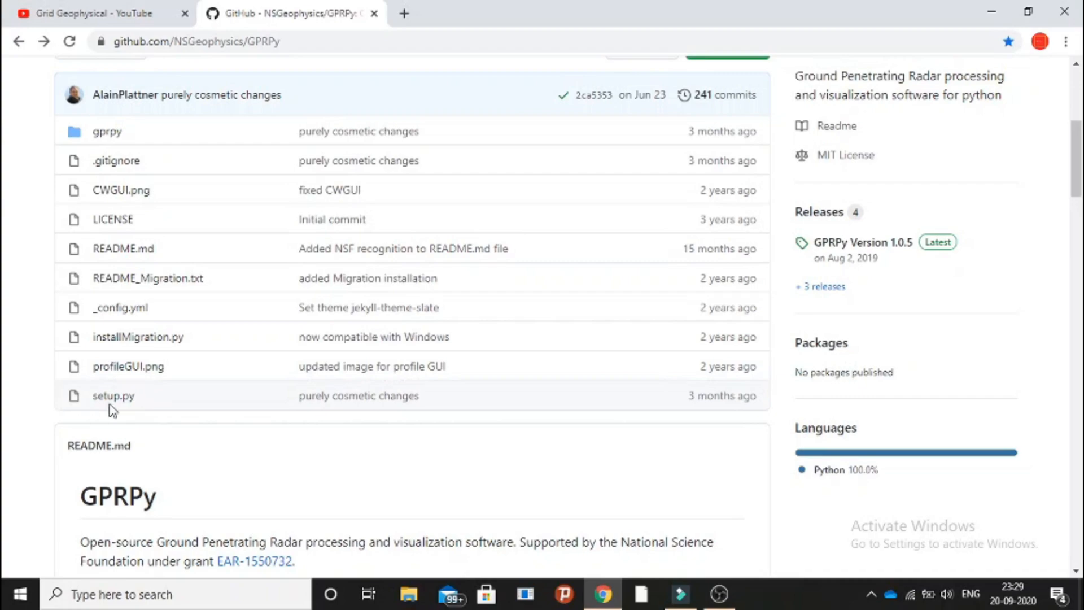
{"action": "mouse_move", "coordinate": [154, 420]}
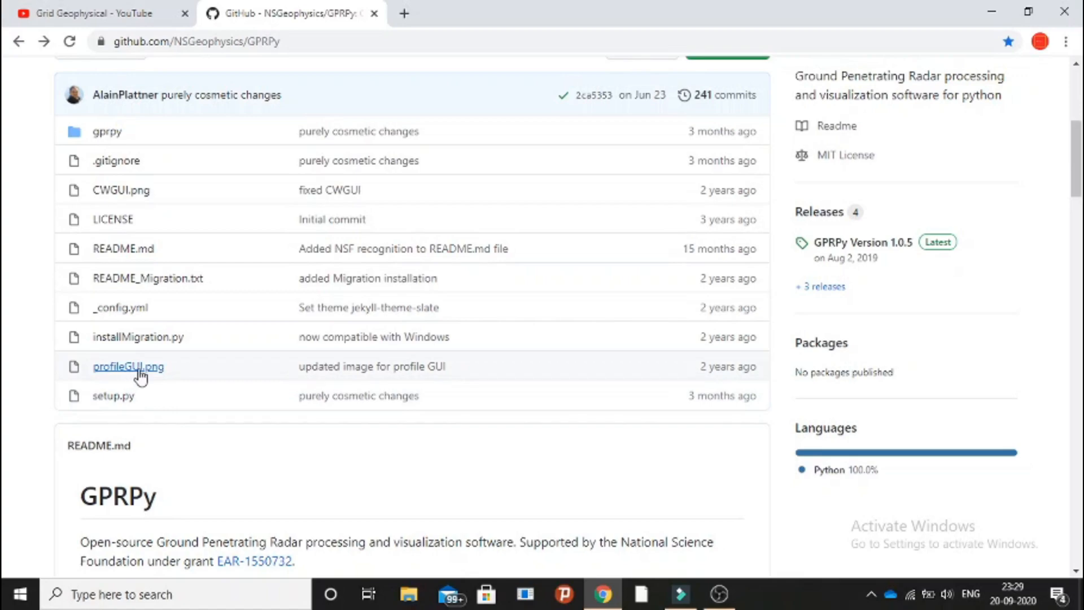
{"action": "mouse_move", "coordinate": [157, 317]}
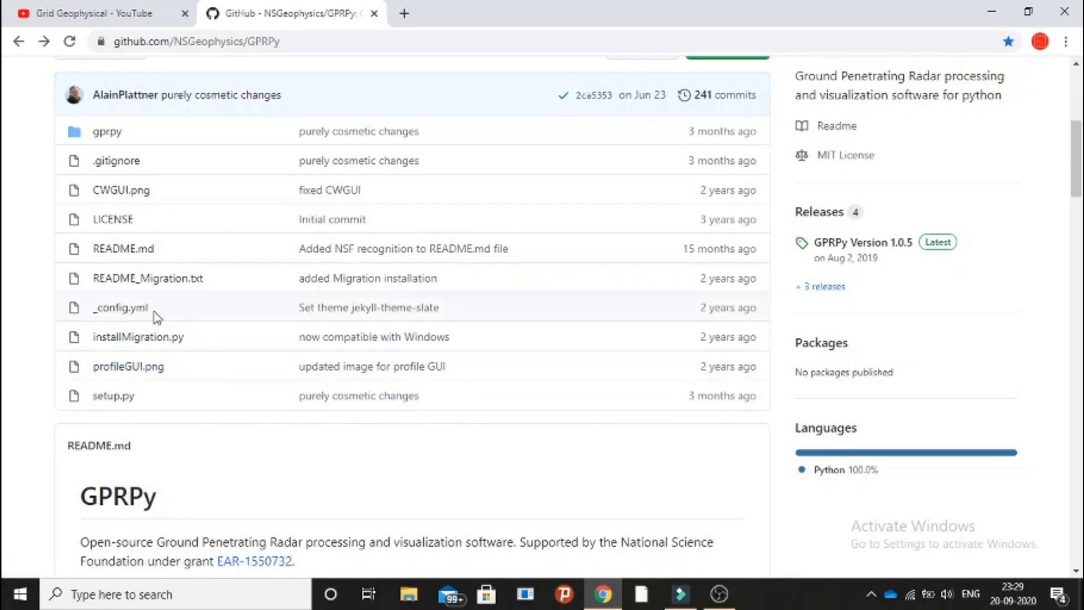
{"action": "mouse_move", "coordinate": [160, 311]}
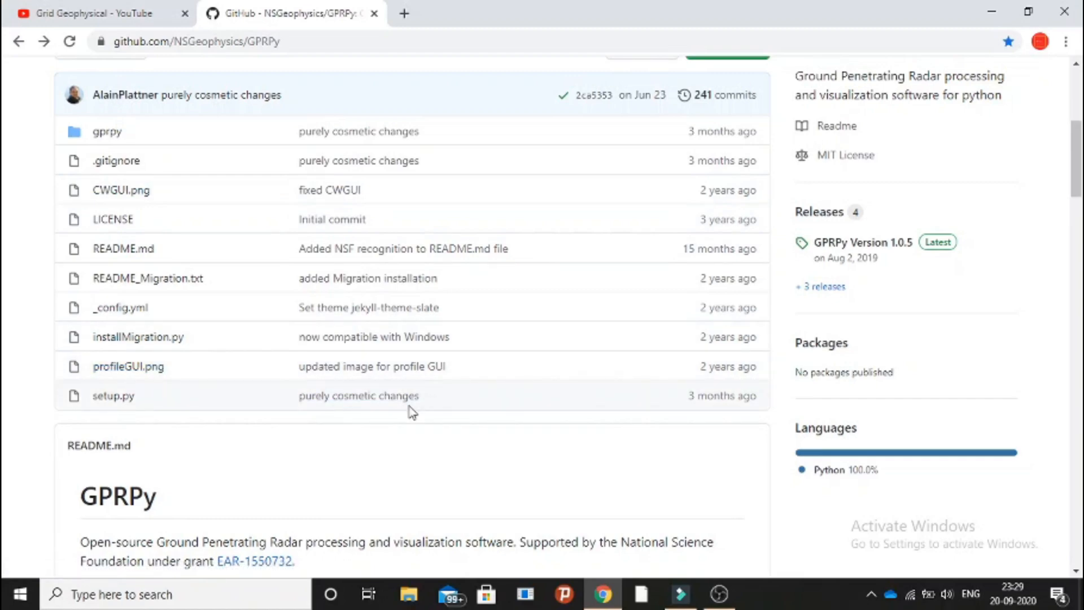
{"action": "scroll", "scroll_direction": "down", "scroll_amount": 3}
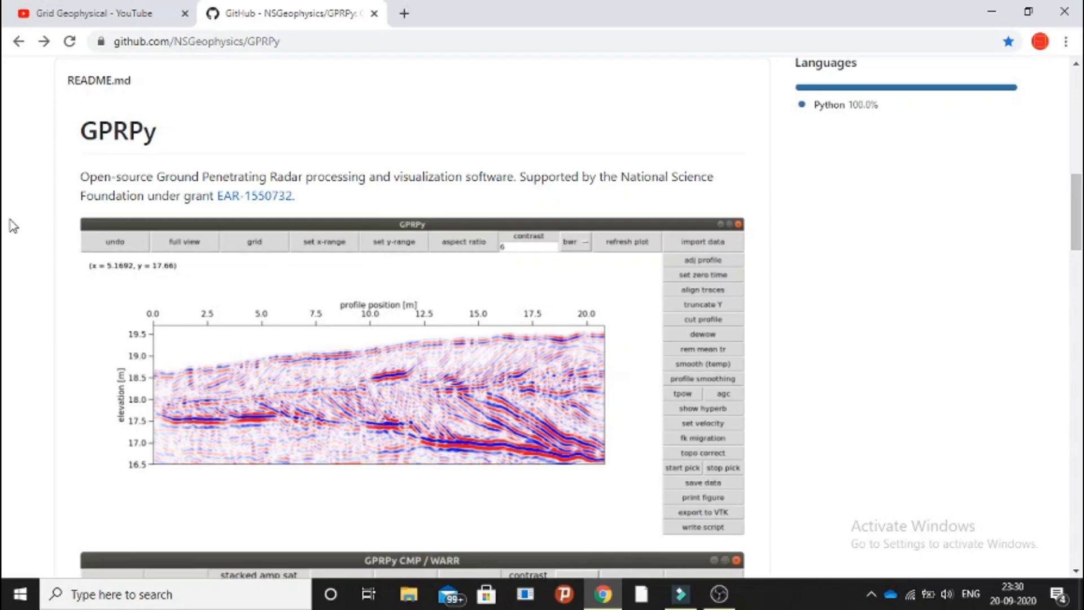
{"action": "mouse_move", "coordinate": [239, 201]}
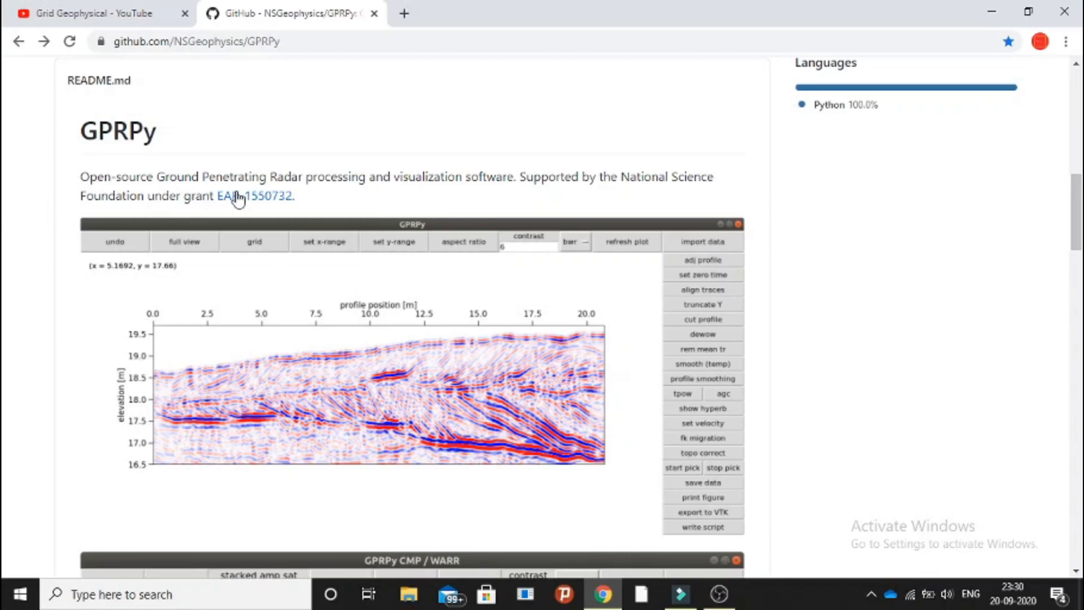
{"action": "mouse_move", "coordinate": [239, 199]}
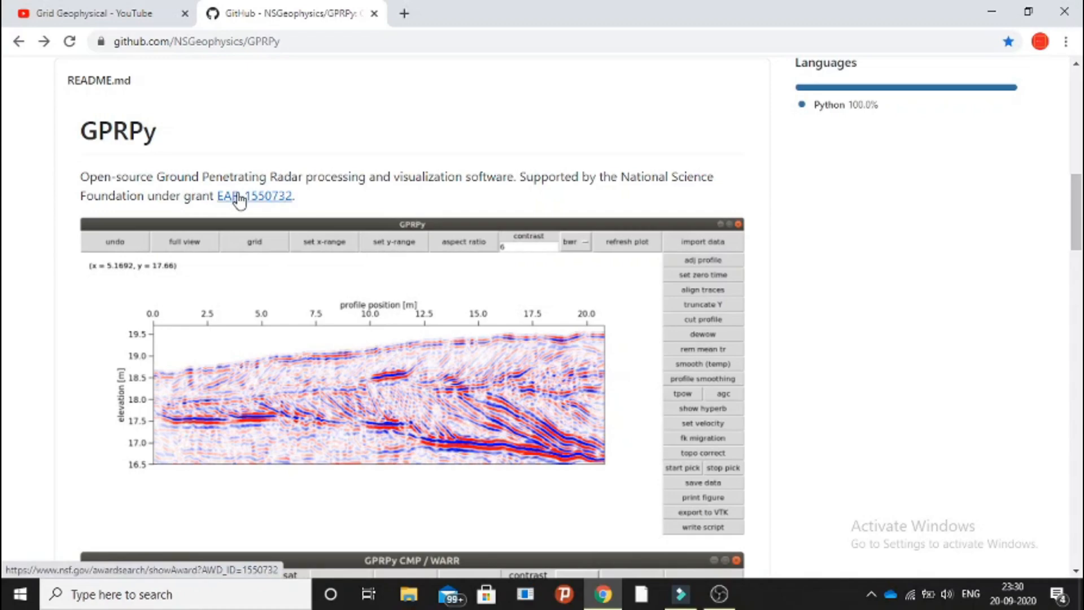
{"action": "scroll", "scroll_direction": "down", "scroll_amount": 3}
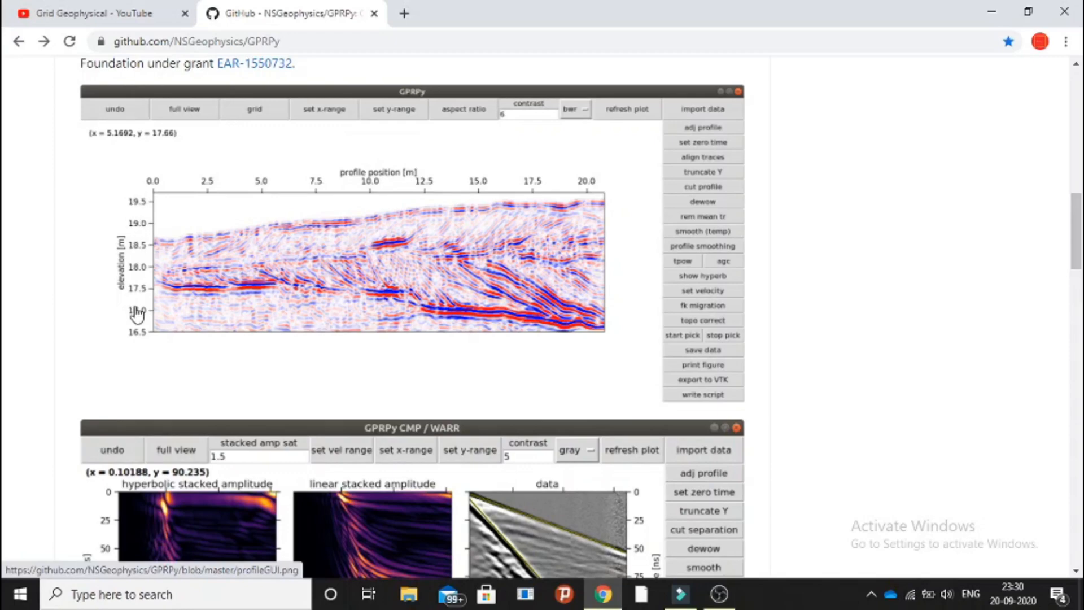
{"action": "mouse_move", "coordinate": [160, 194]}
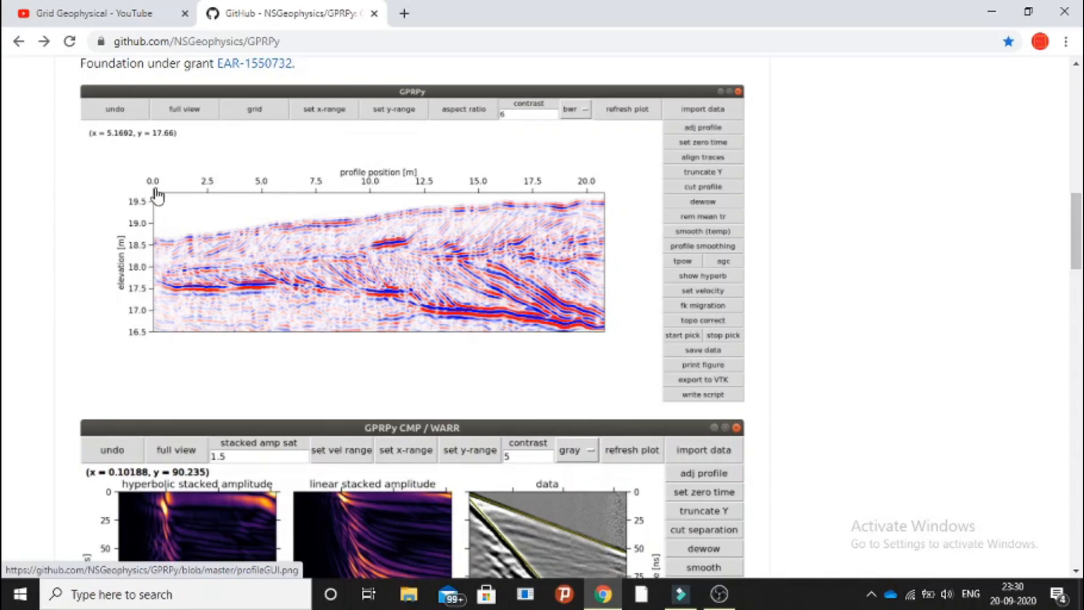
{"action": "mouse_move", "coordinate": [346, 239]}
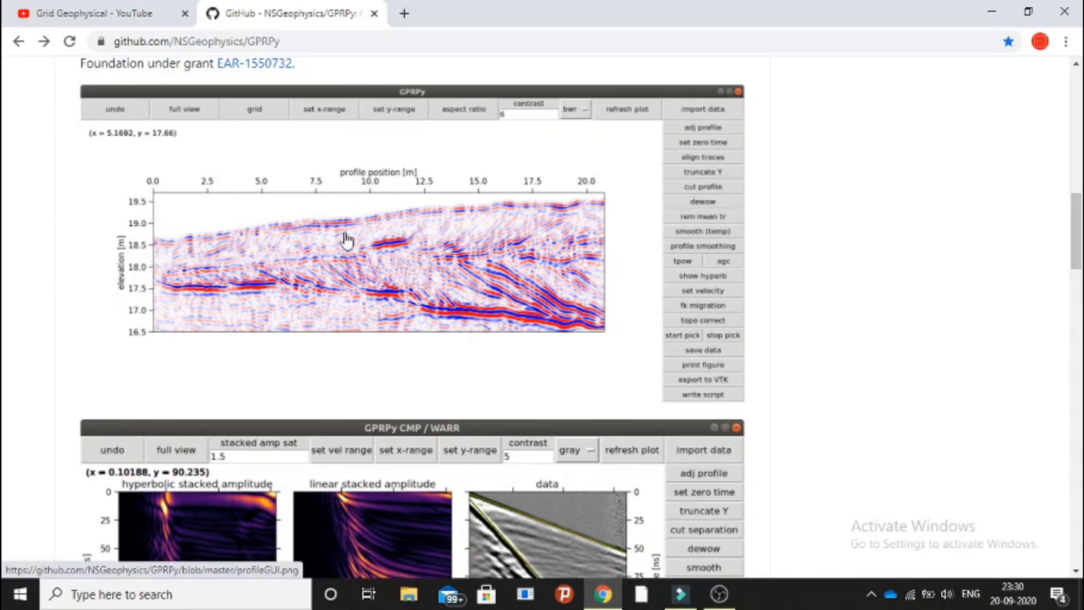
{"action": "mouse_move", "coordinate": [462, 221]}
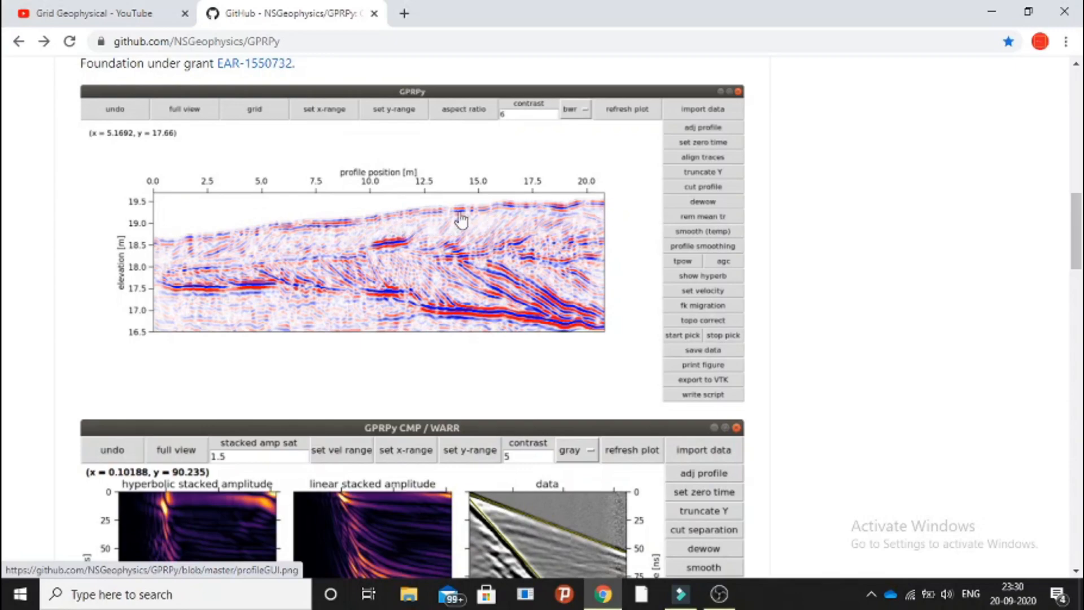
{"action": "mouse_move", "coordinate": [330, 268]}
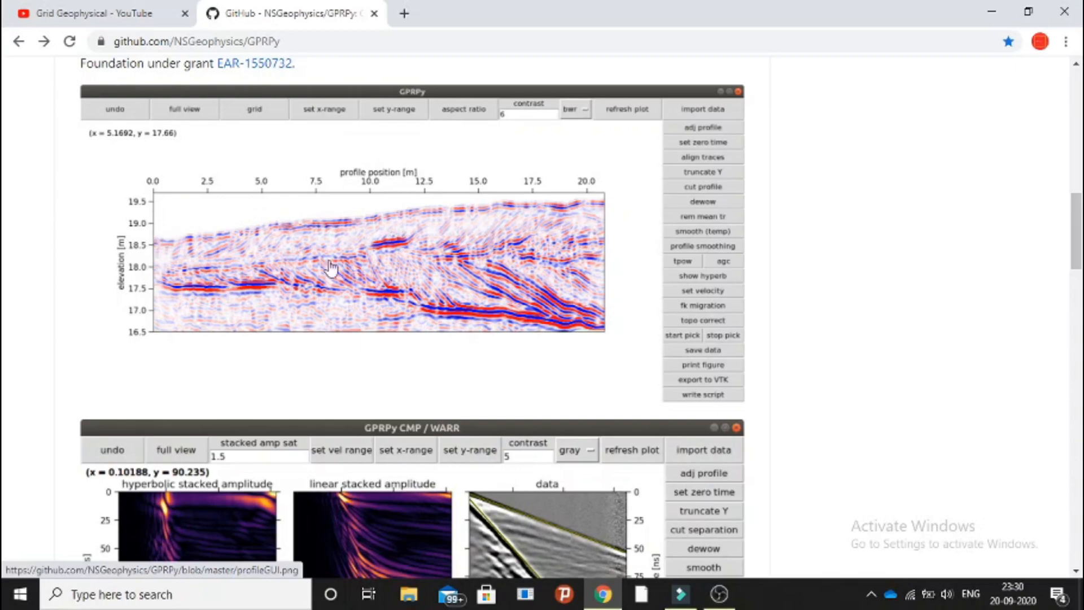
{"action": "mouse_move", "coordinate": [354, 301]}
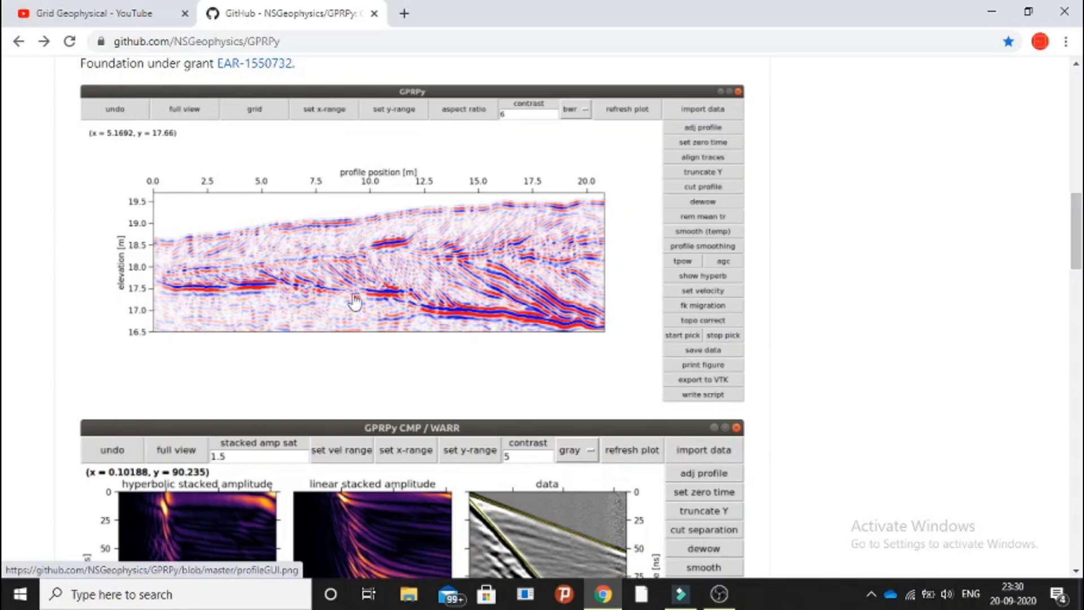
{"action": "mouse_move", "coordinate": [263, 200]}
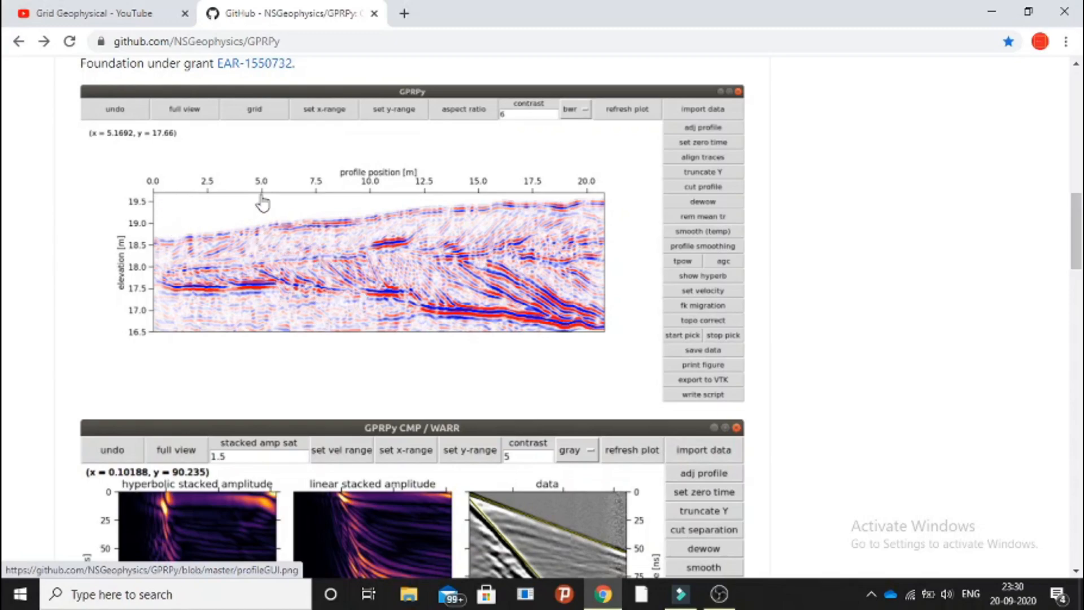
{"action": "mouse_move", "coordinate": [382, 172]}
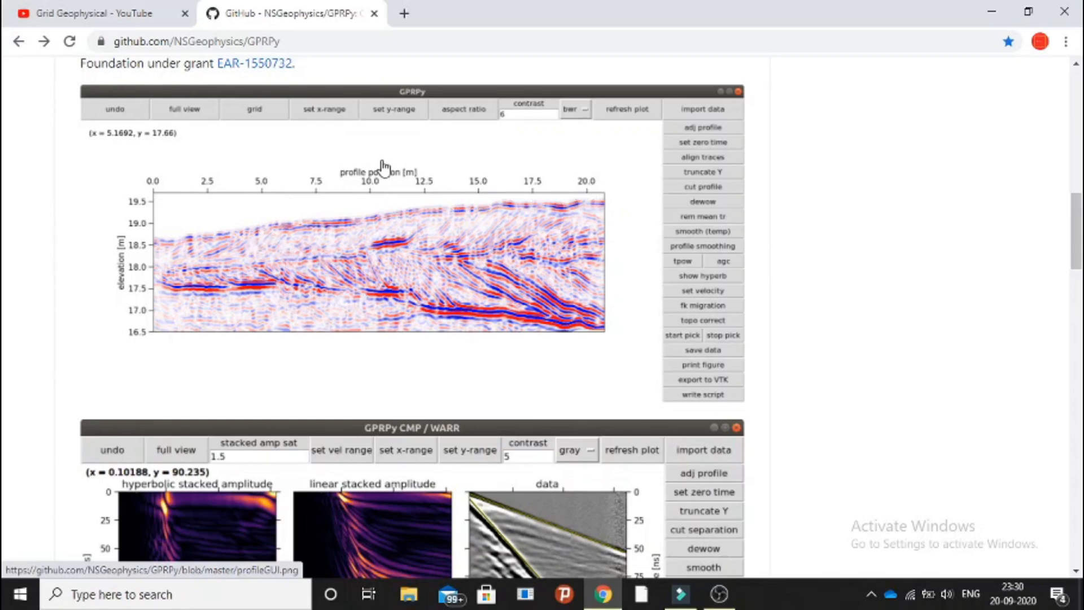
{"action": "mouse_move", "coordinate": [536, 234]}
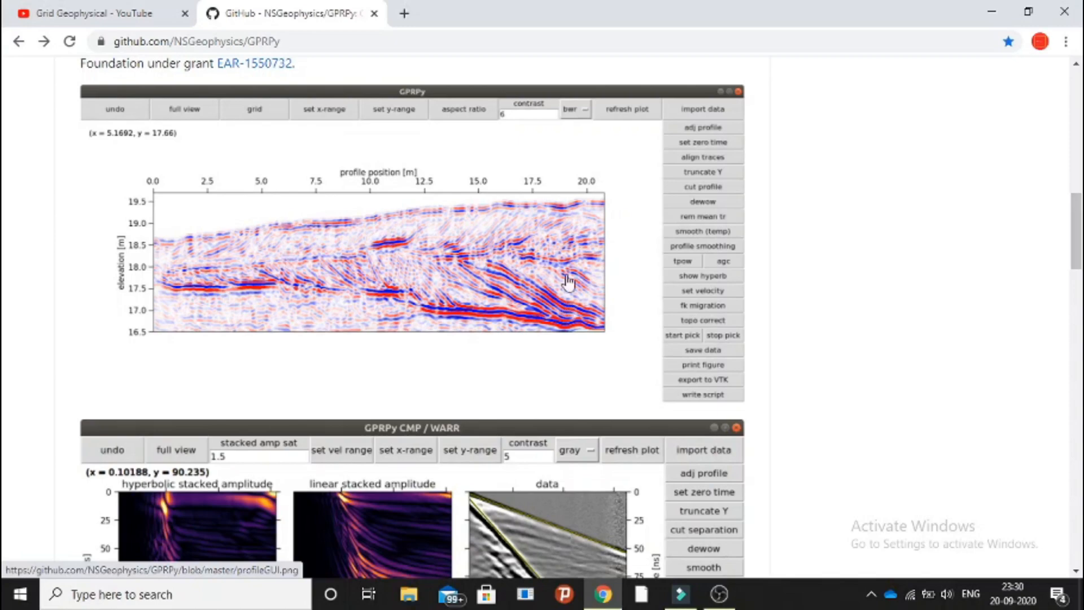
{"action": "mouse_move", "coordinate": [493, 273]}
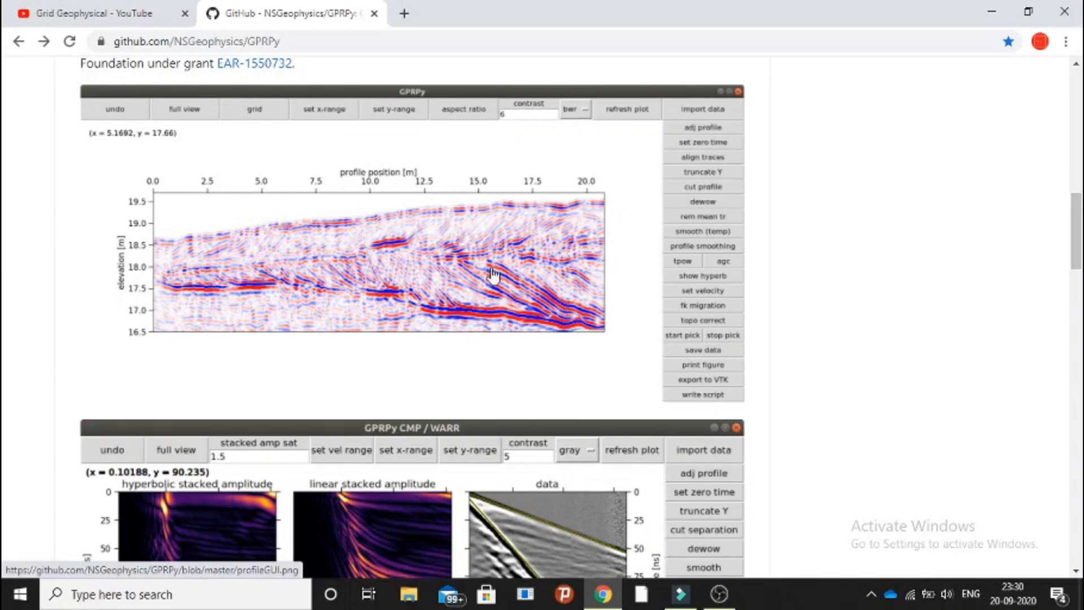
{"action": "mouse_move", "coordinate": [423, 310]}
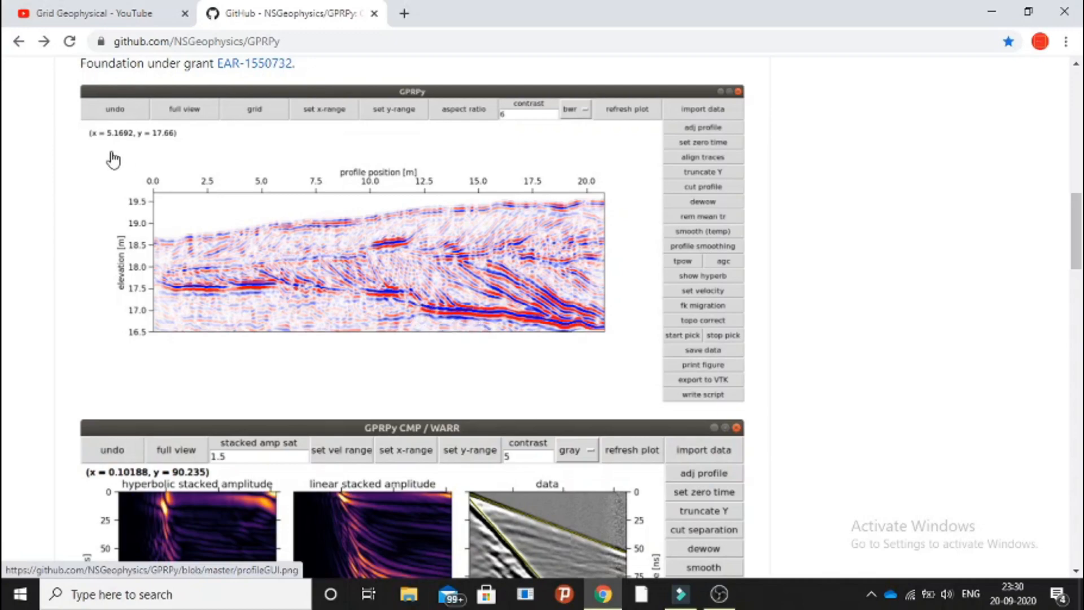
{"action": "mouse_move", "coordinate": [267, 114]}
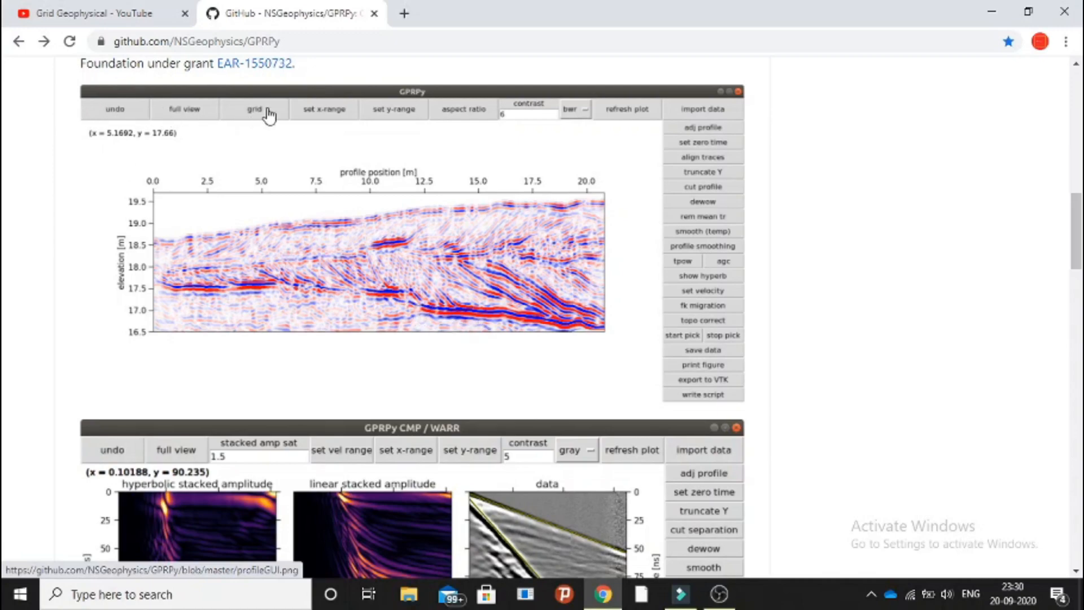
{"action": "mouse_move", "coordinate": [703, 117]}
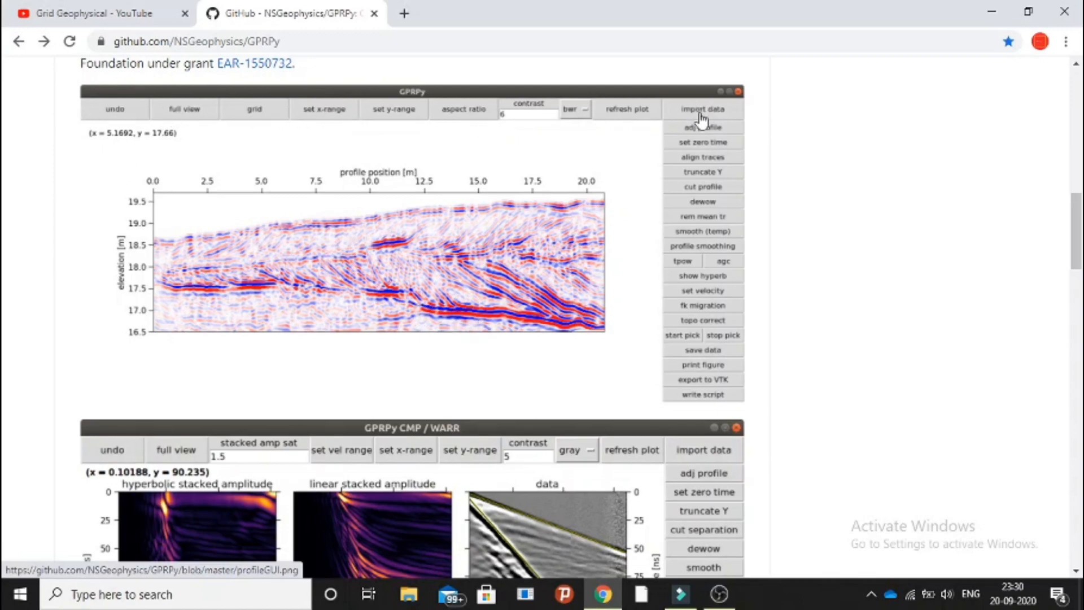
{"action": "mouse_move", "coordinate": [671, 316]}
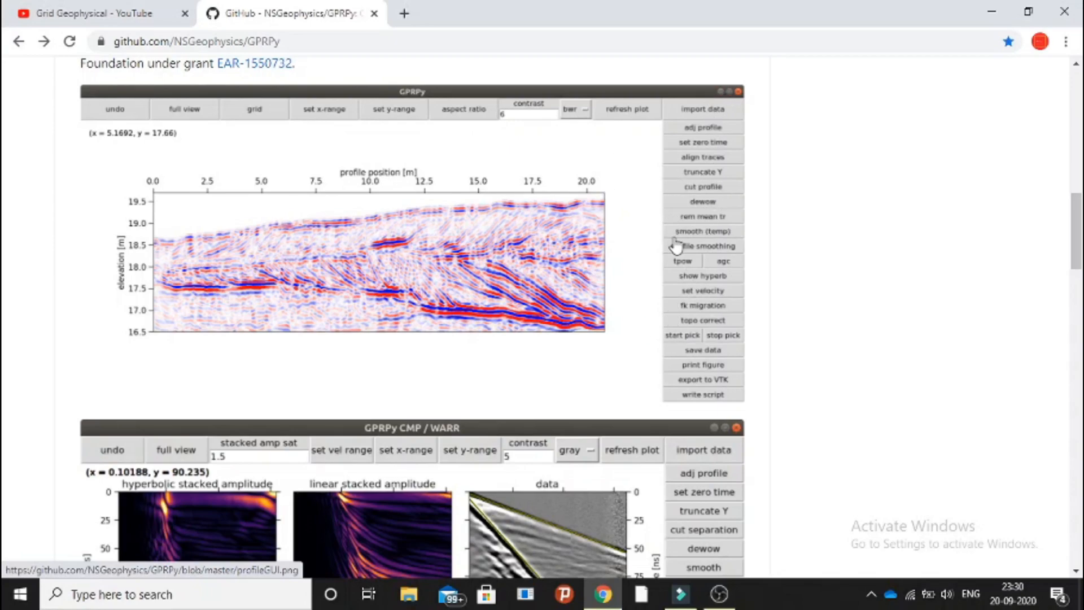
Scroll past the CMP/WARR GUI screenshot and Simplemost installation steps to 'Running the software'
{"action": "scroll", "scroll_direction": "down", "scroll_amount": 3}
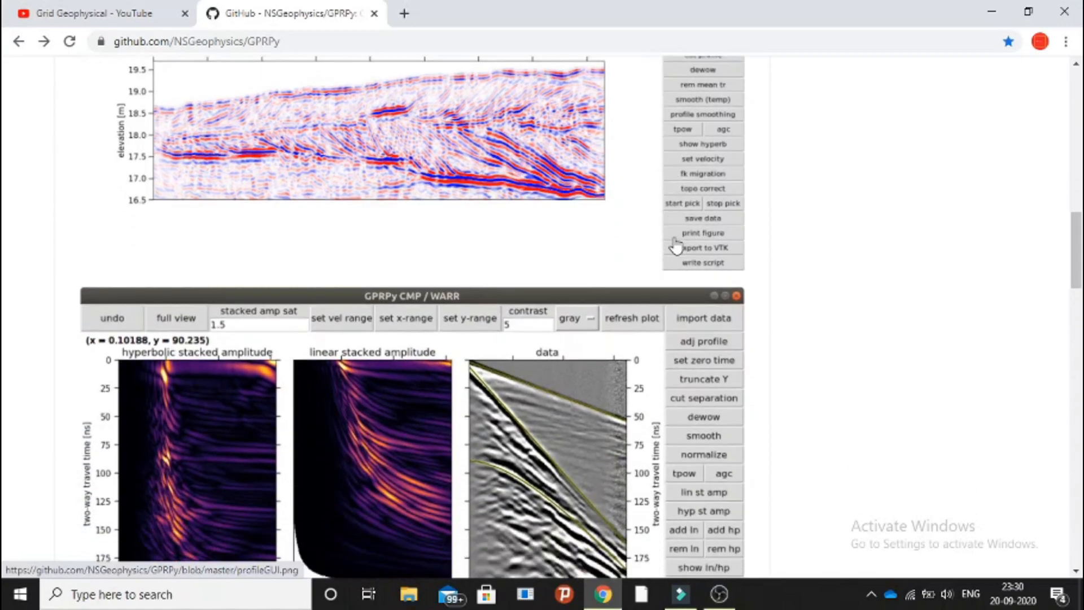
{"action": "scroll", "scroll_direction": "down", "scroll_amount": 3}
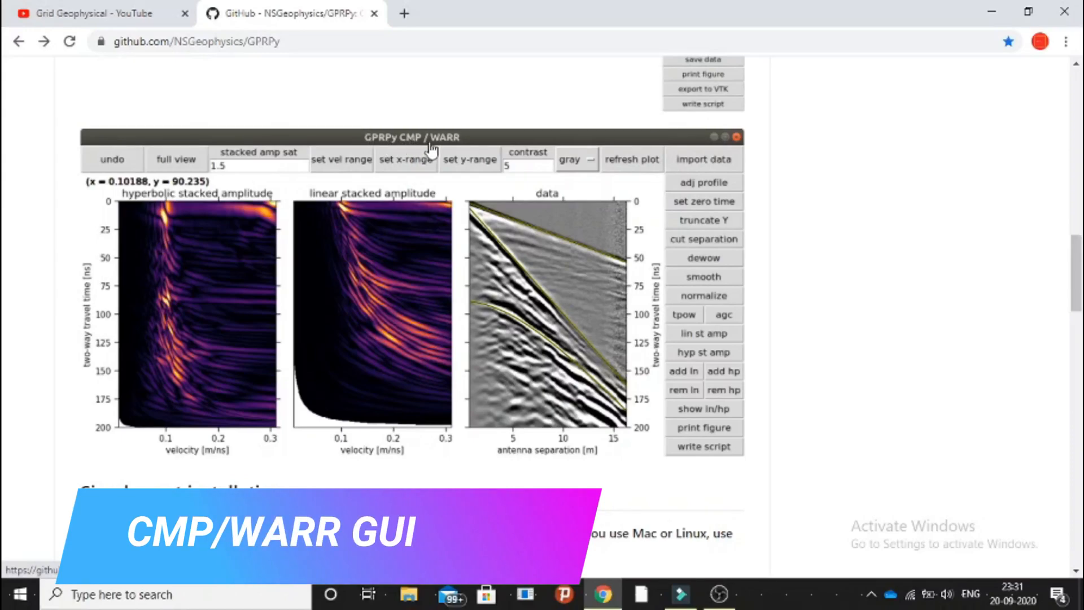
{"action": "mouse_move", "coordinate": [449, 153]}
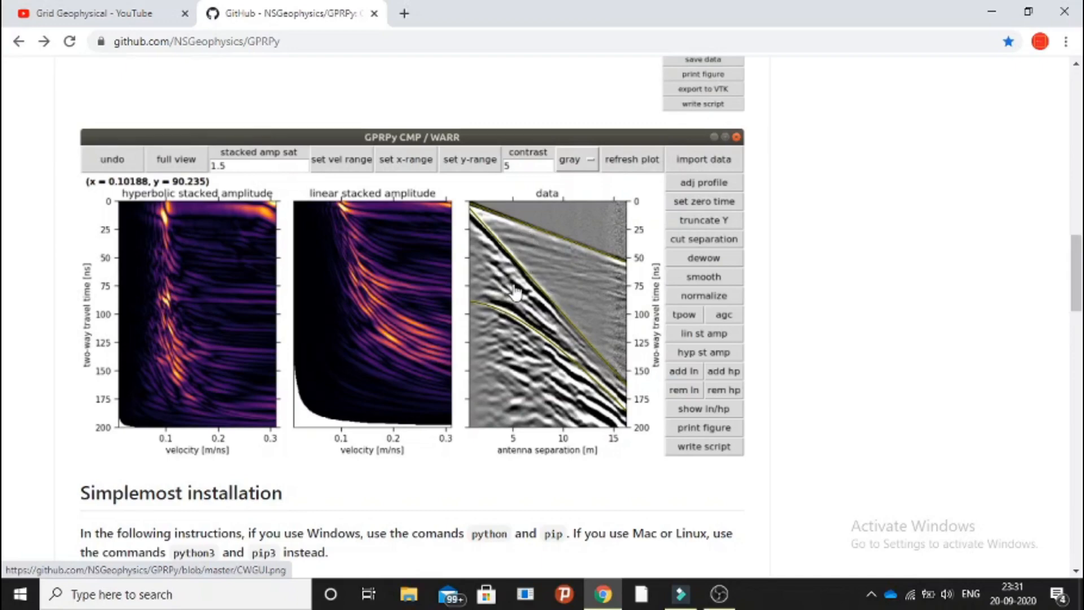
{"action": "mouse_move", "coordinate": [357, 314]}
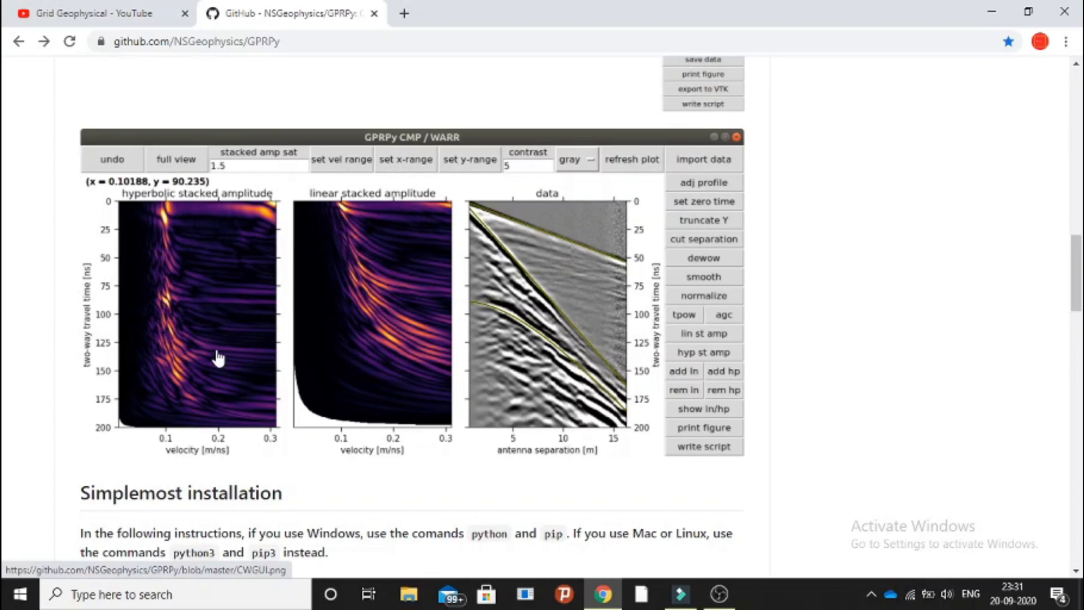
{"action": "mouse_move", "coordinate": [286, 322]}
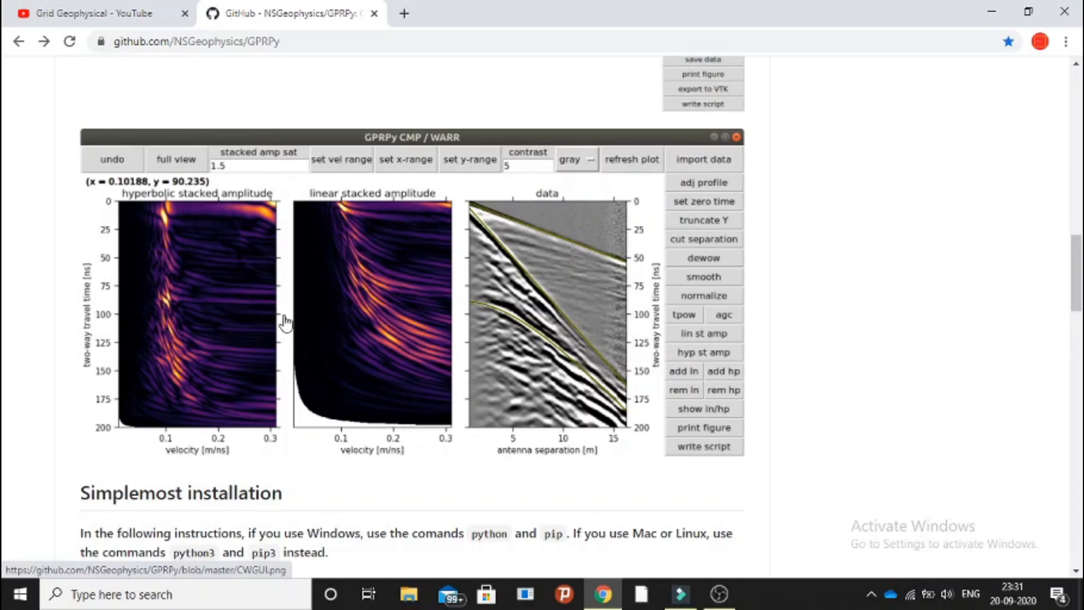
{"action": "mouse_move", "coordinate": [595, 169]}
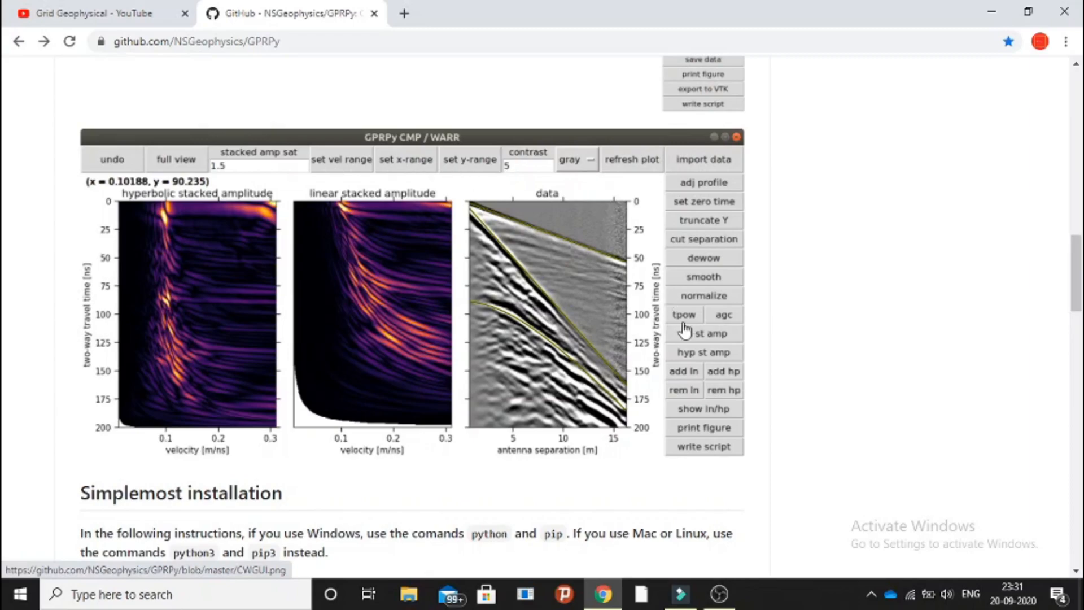
{"action": "scroll", "scroll_direction": "down", "scroll_amount": 3}
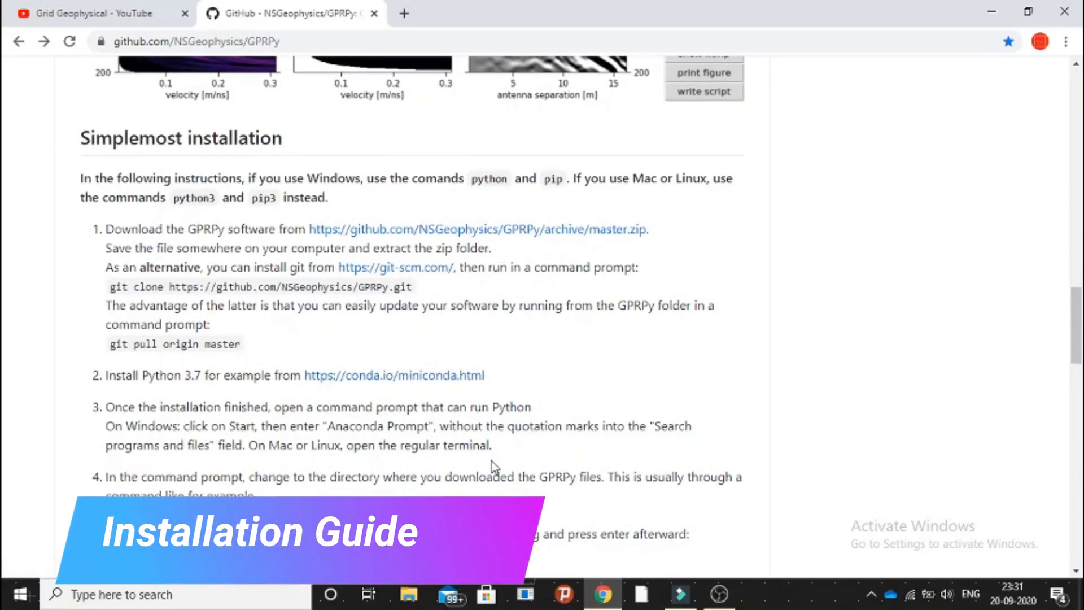
{"action": "scroll", "scroll_direction": "down", "scroll_amount": 3}
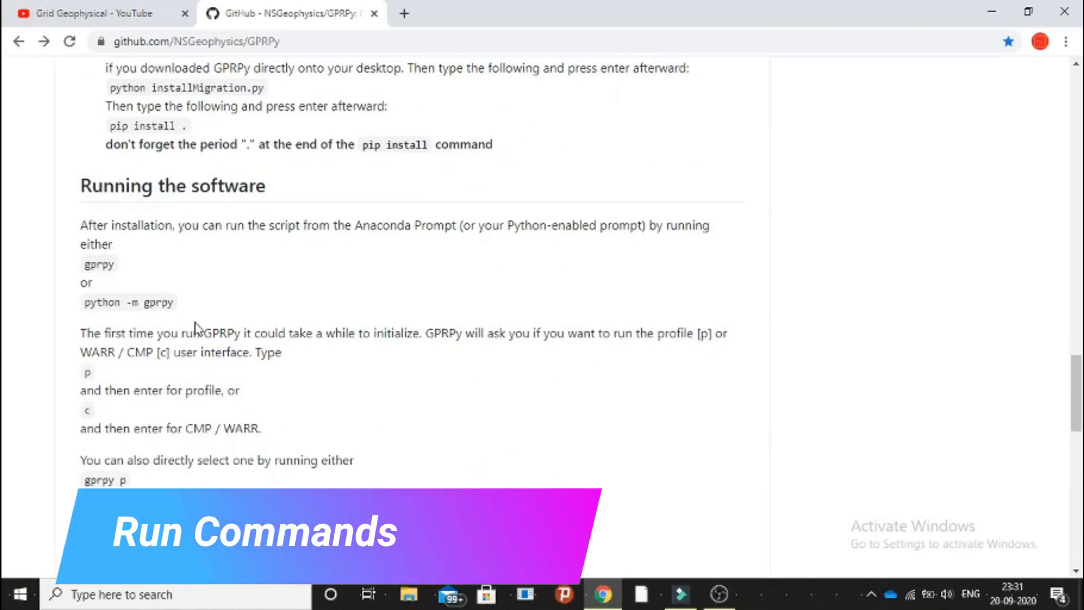
Scroll to the generated scripts, 'In case of trouble' and 'Uninstalling GPRPy' sections
{"action": "scroll", "scroll_direction": "down", "scroll_amount": 3}
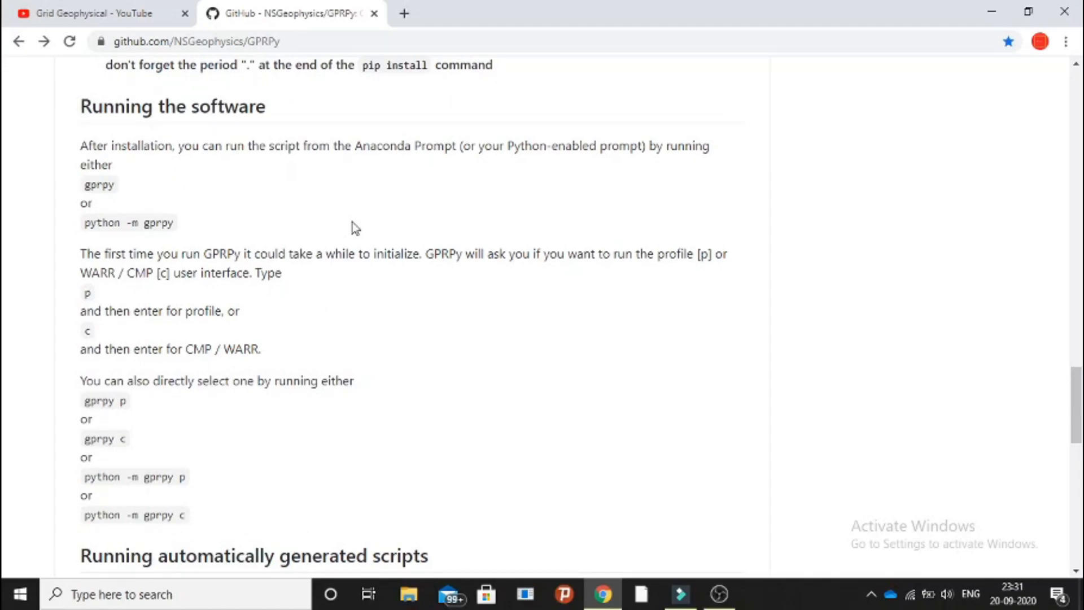
{"action": "mouse_move", "coordinate": [212, 369]}
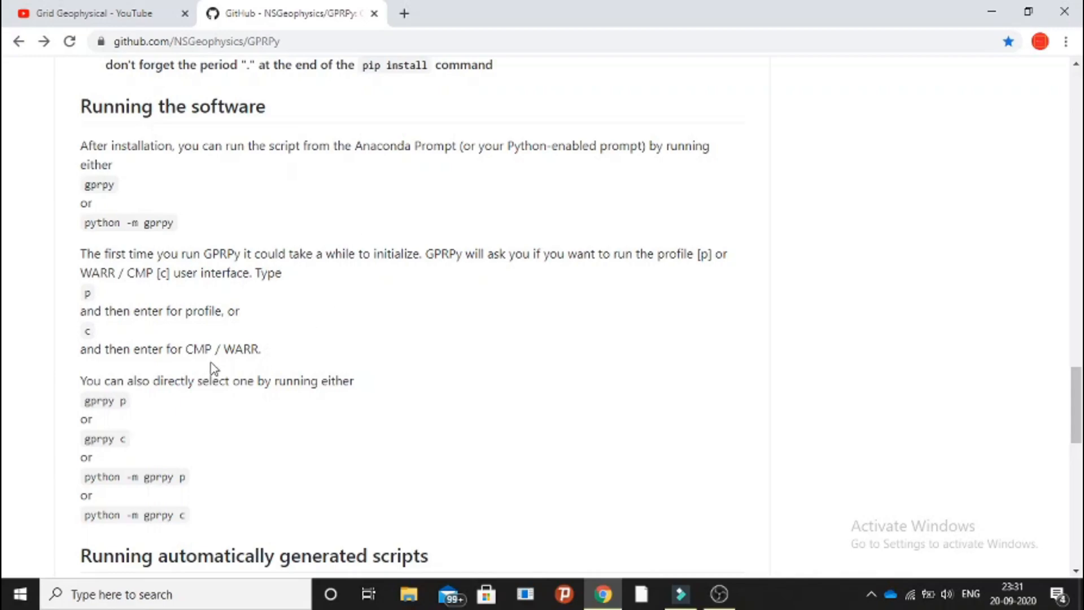
{"action": "scroll", "scroll_direction": "down", "scroll_amount": 3}
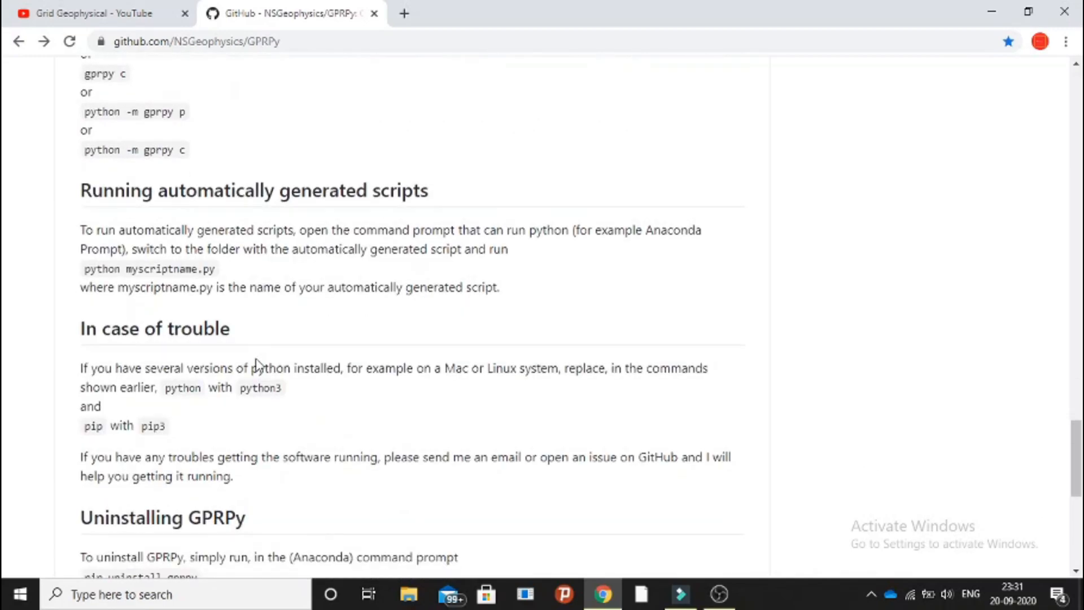